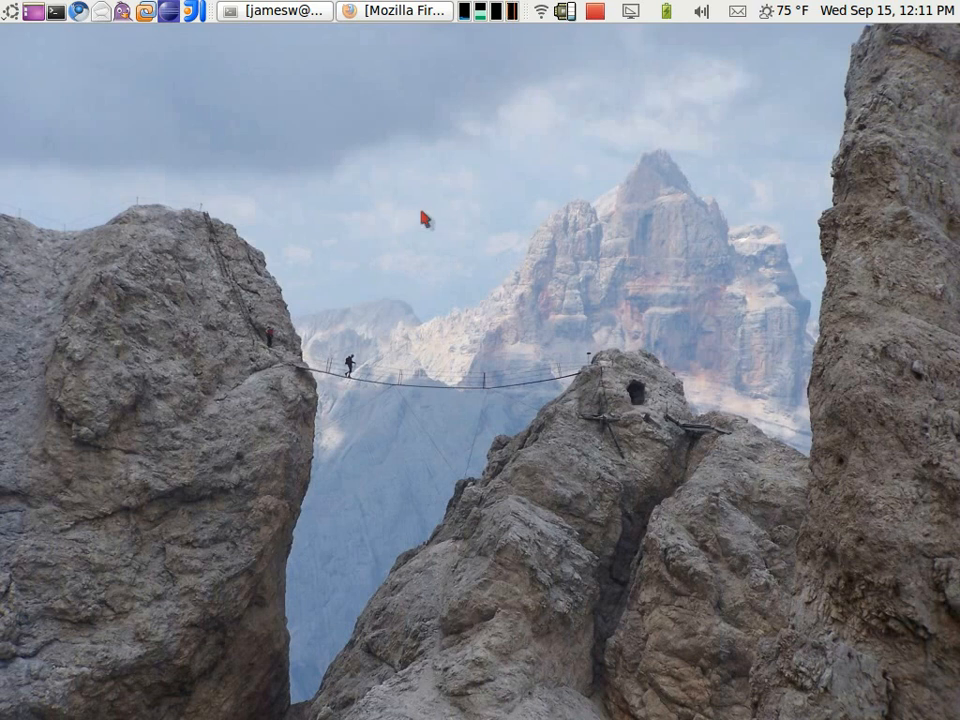
# Step: Run uname -a in a new terminal to confirm the kernel is x86_64 Linux
pyautogui.click(272, 12)
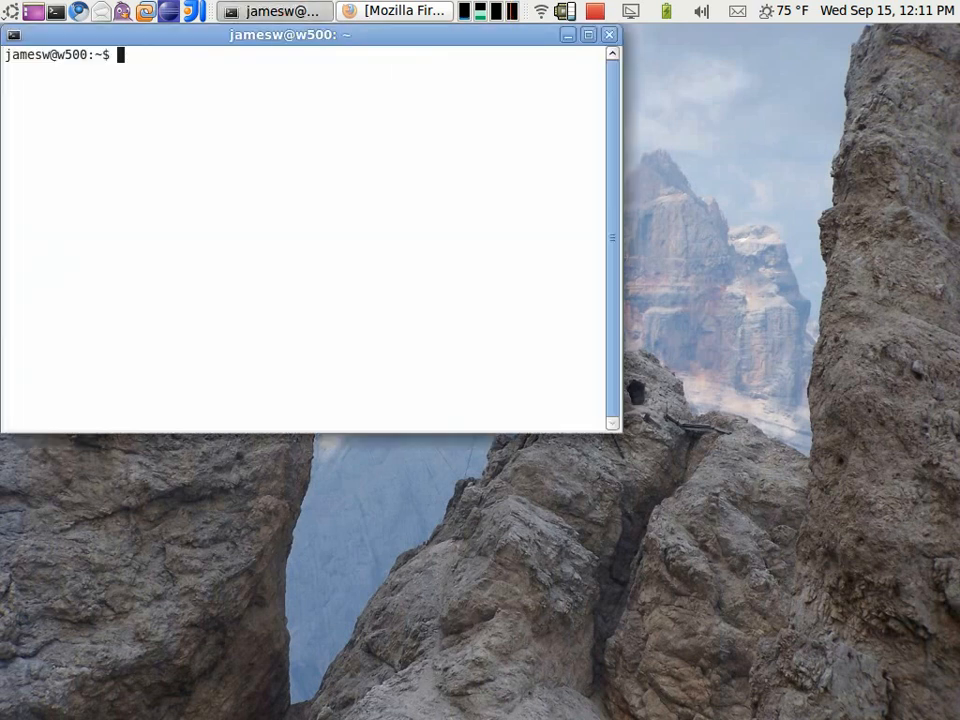
pyautogui.write('uname -a')
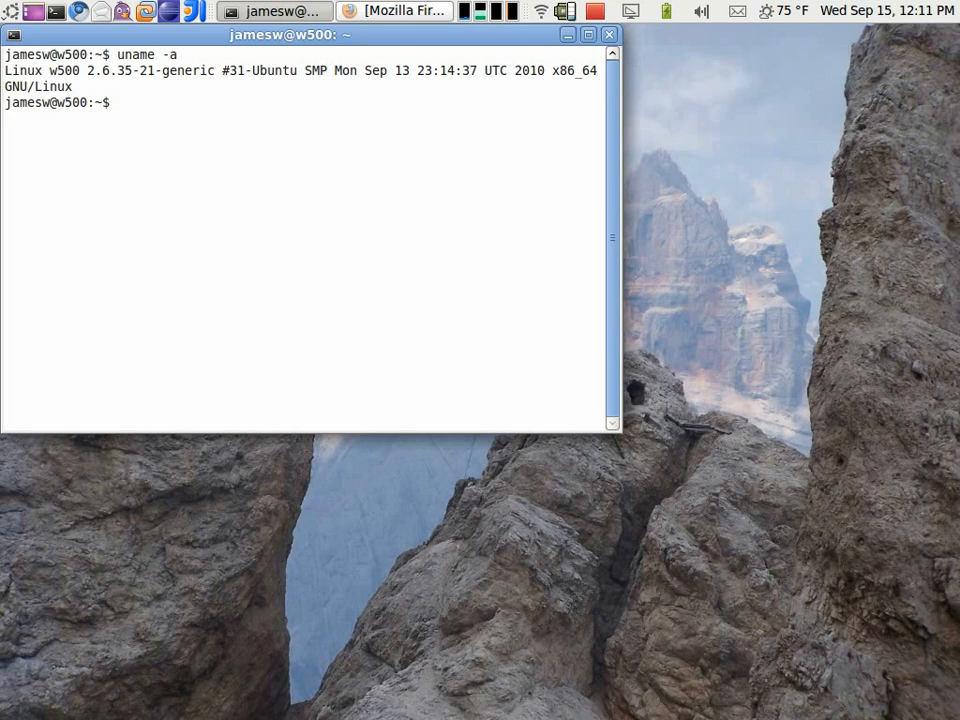
pyautogui.moveTo(560, 68)
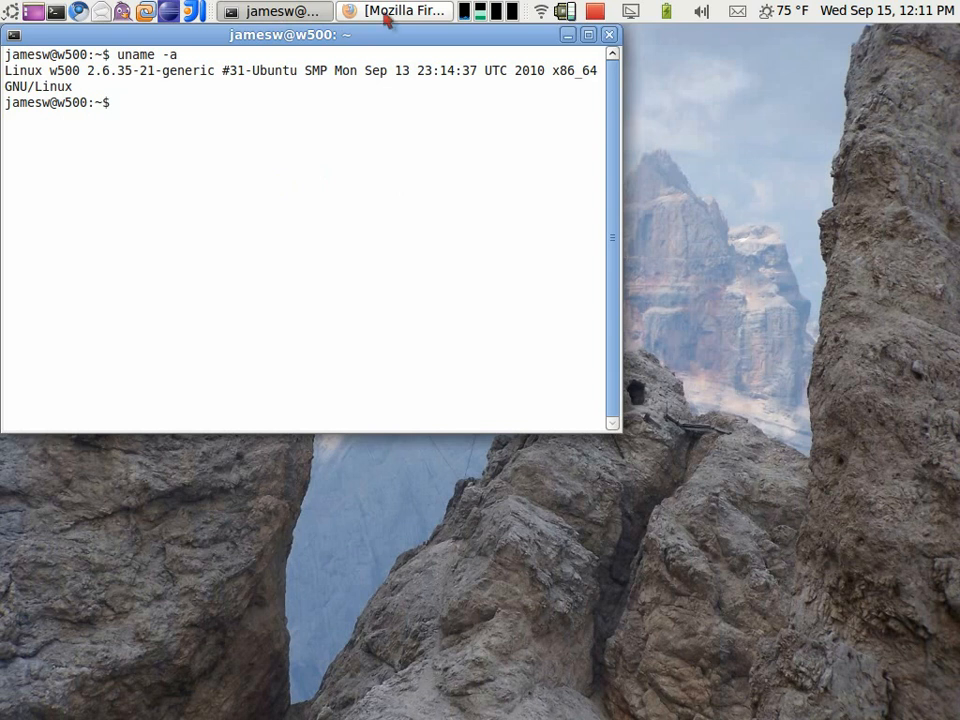
# Step: Reach the Adobe Labs Flash Player "Square" preview downloads page via the address bar suggestions
pyautogui.click(400, 12)
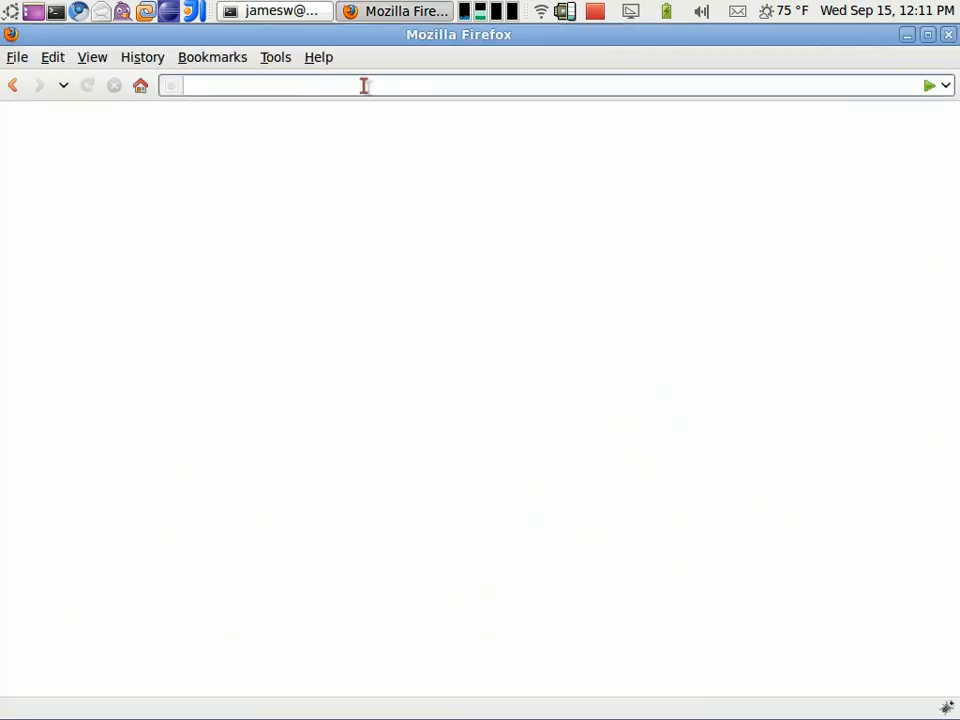
pyautogui.write('la')
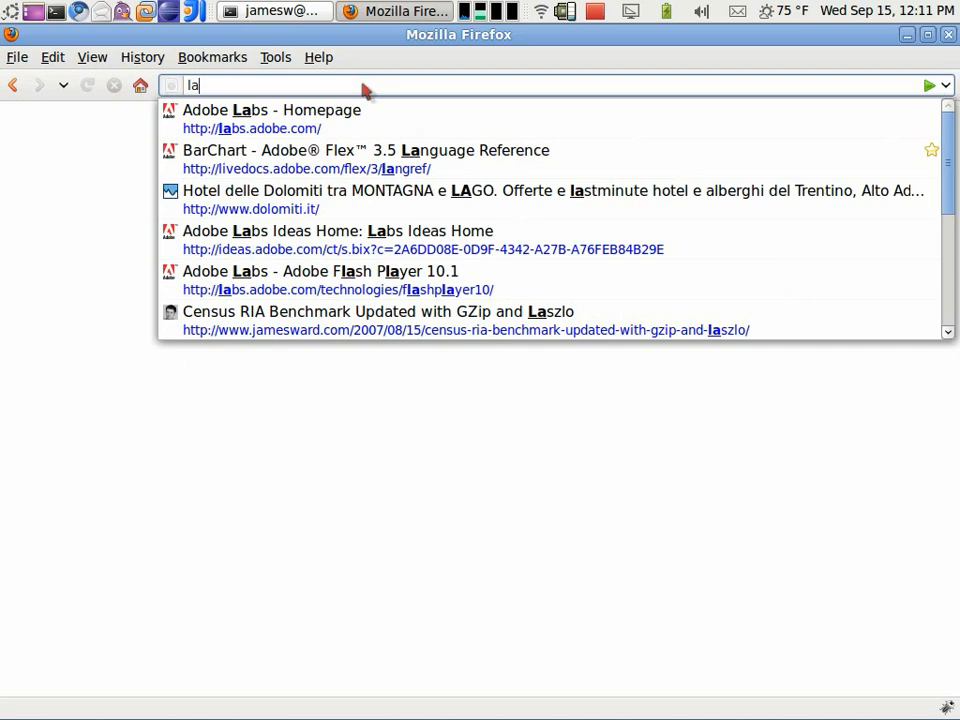
pyautogui.click(270, 110)
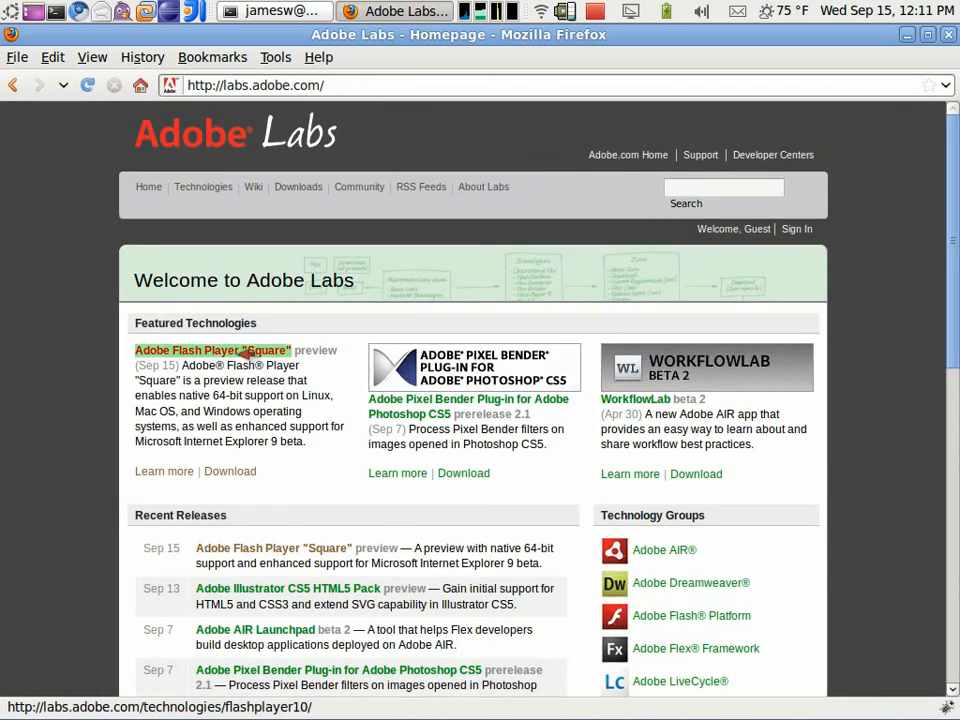
pyautogui.click(212, 350)
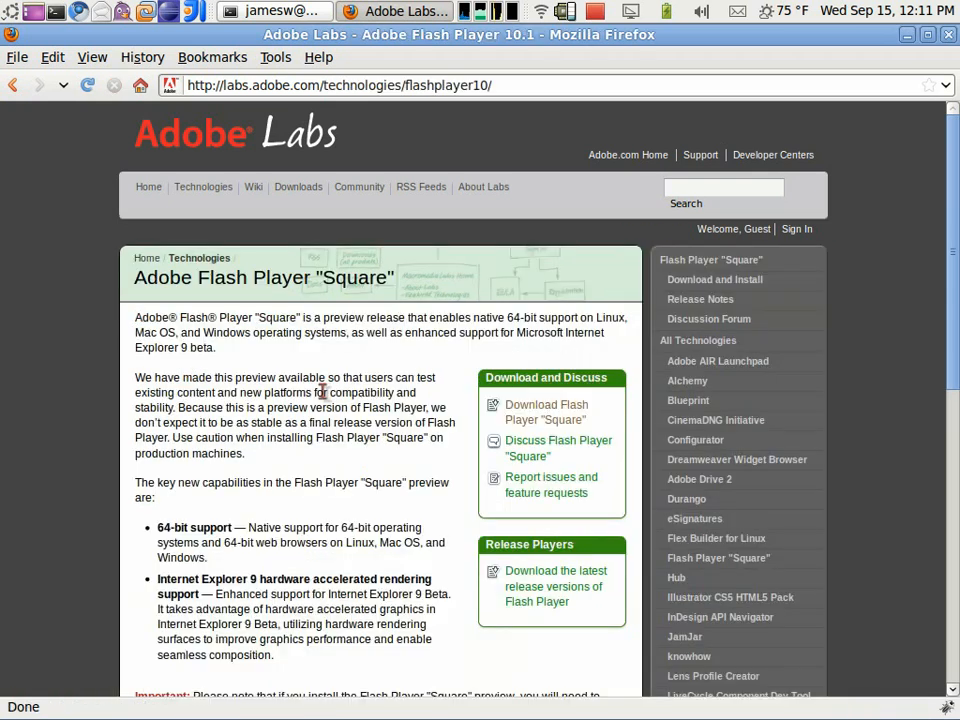
pyautogui.scroll(-3)
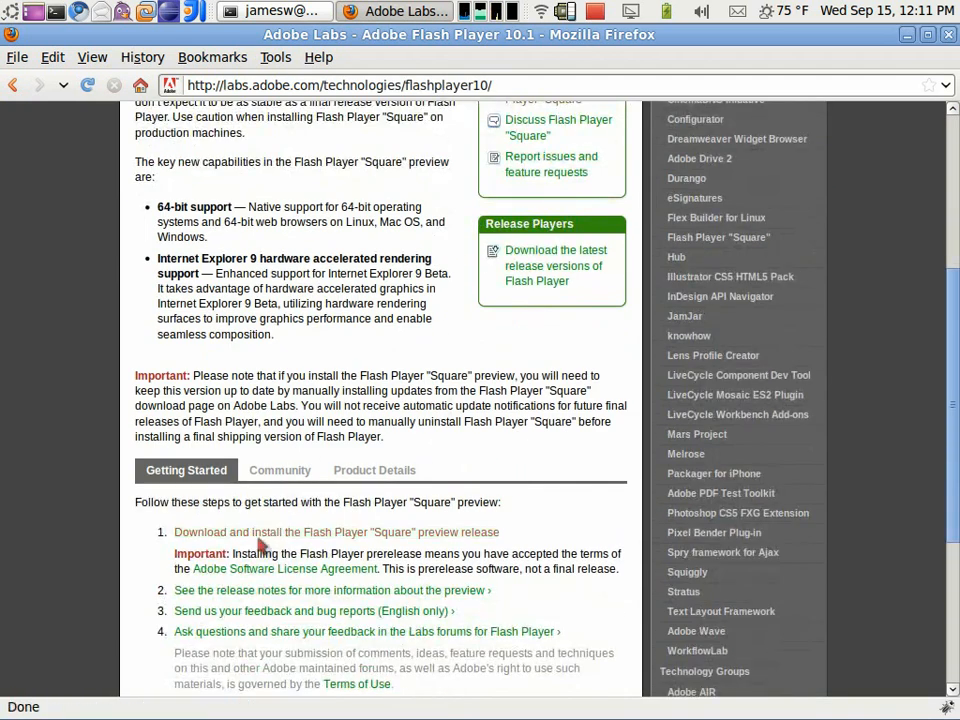
pyautogui.click(336, 532)
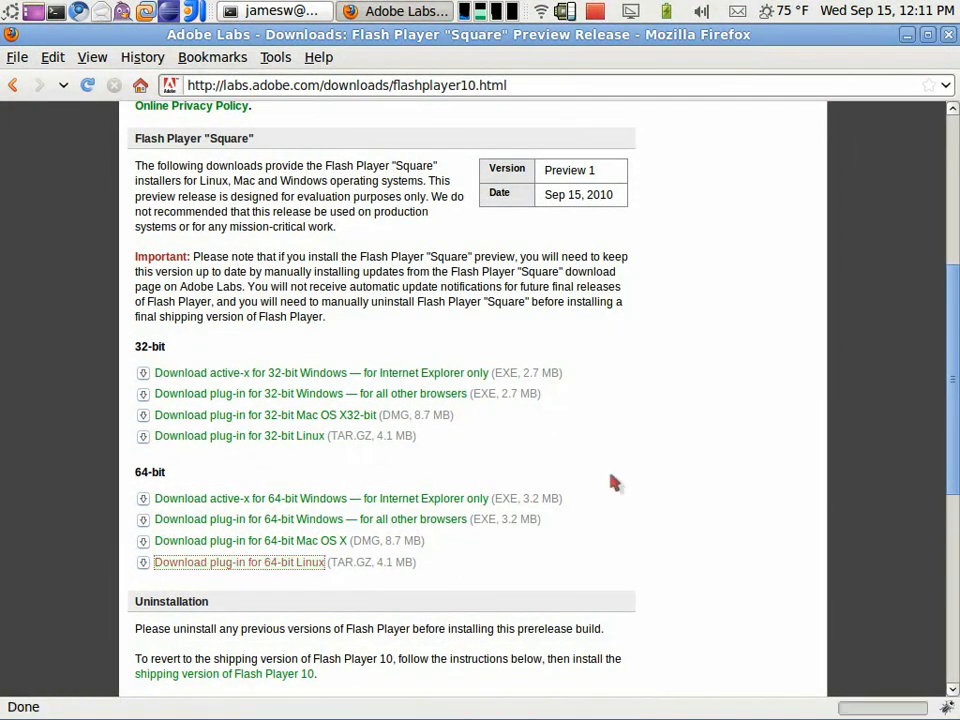
# Step: Download the 64-bit Linux plug-in tarball and have it opened in Archive Manager
pyautogui.click(238, 560)
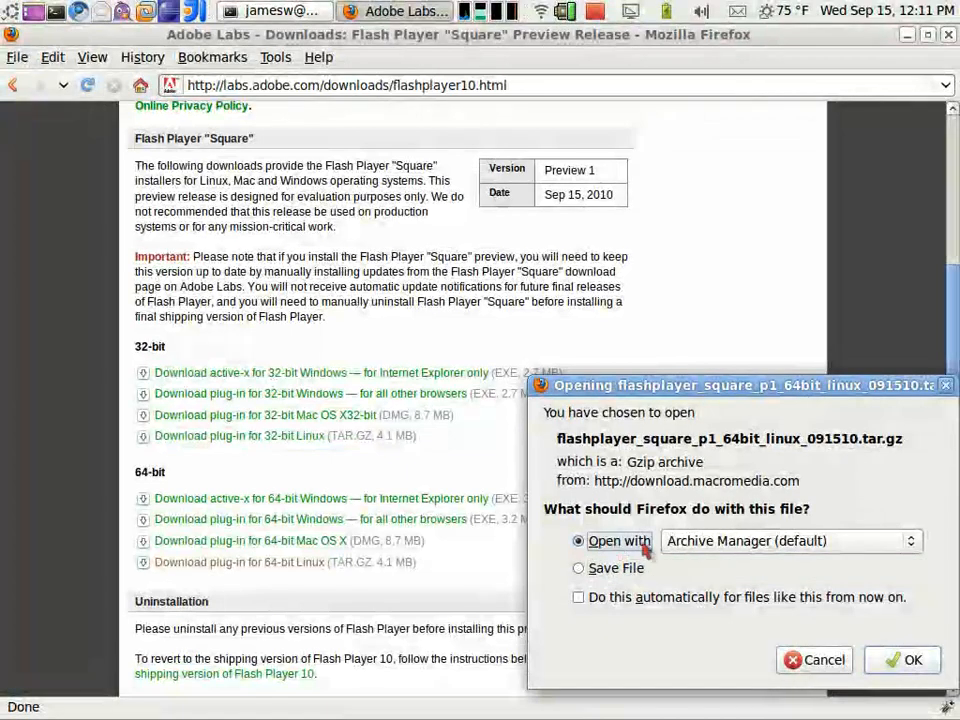
pyautogui.click(814, 660)
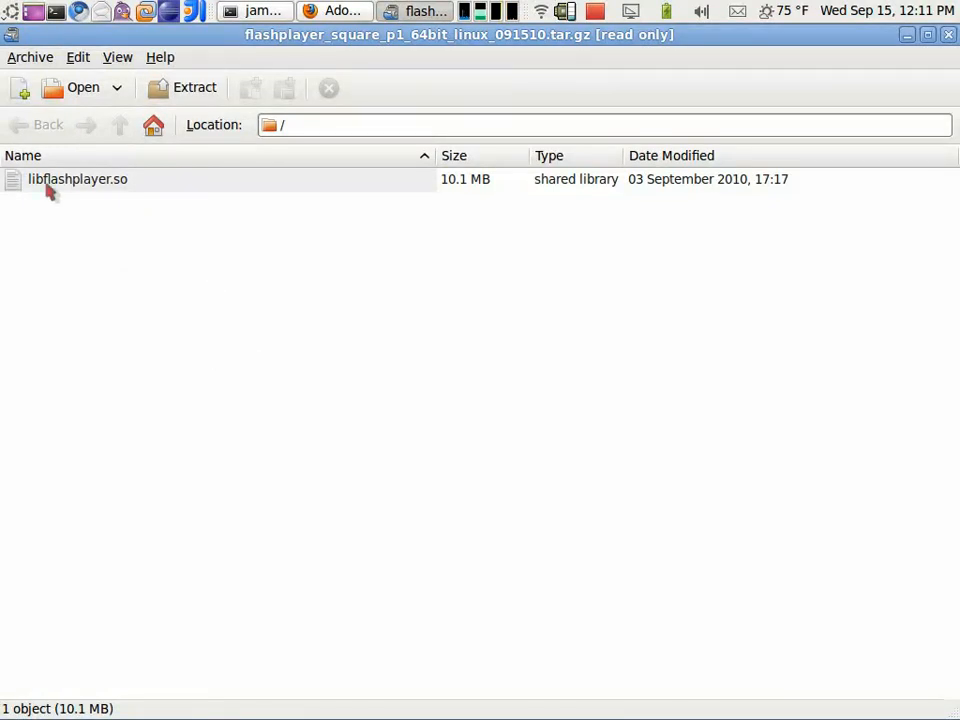
# Step: Extract libflashplayer.so from the tarball and dismiss the completion notice
pyautogui.click(76, 180)
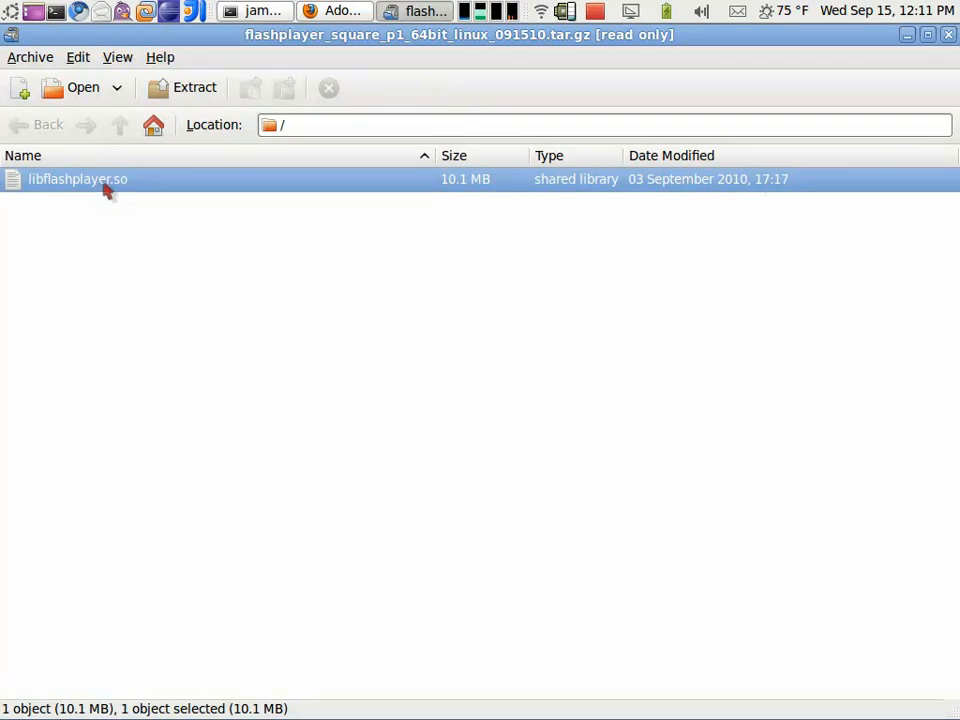
pyautogui.moveTo(122, 190)
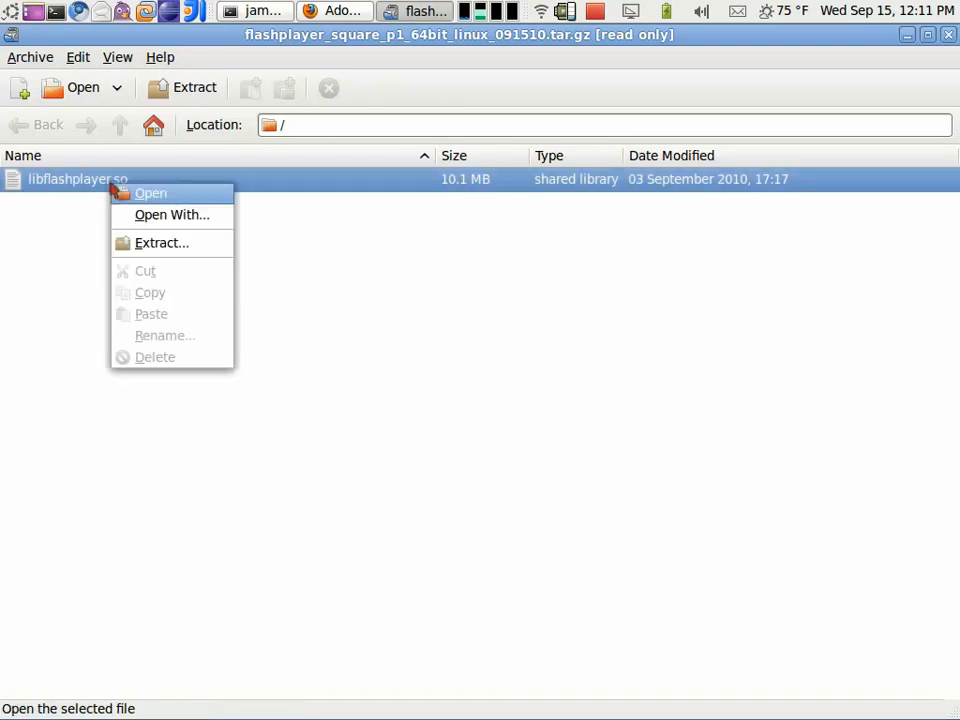
pyautogui.moveTo(172, 214)
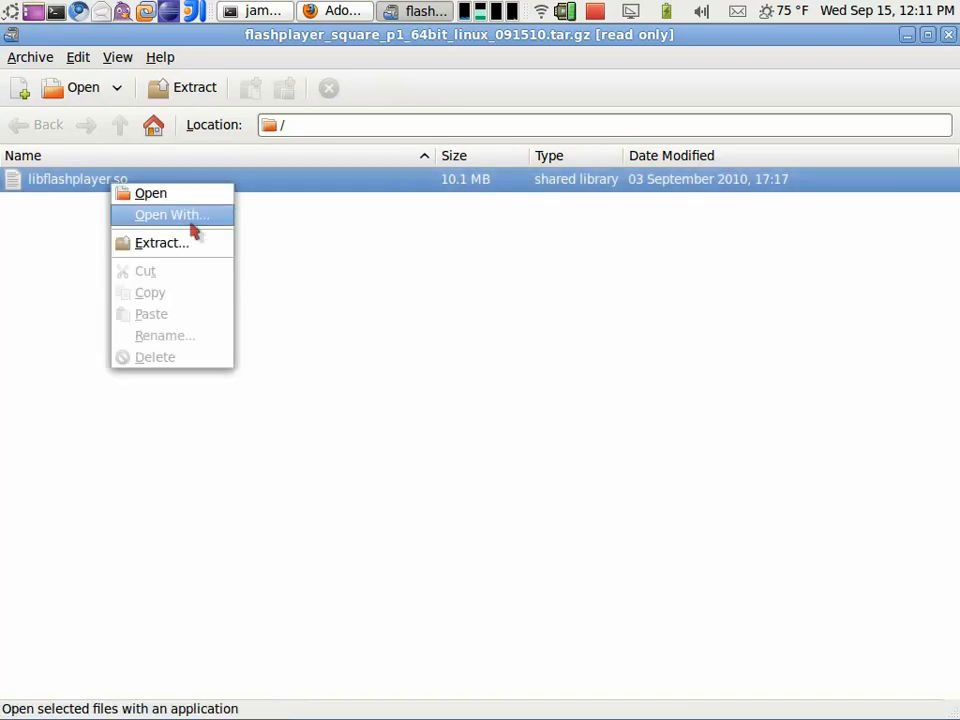
pyautogui.click(162, 244)
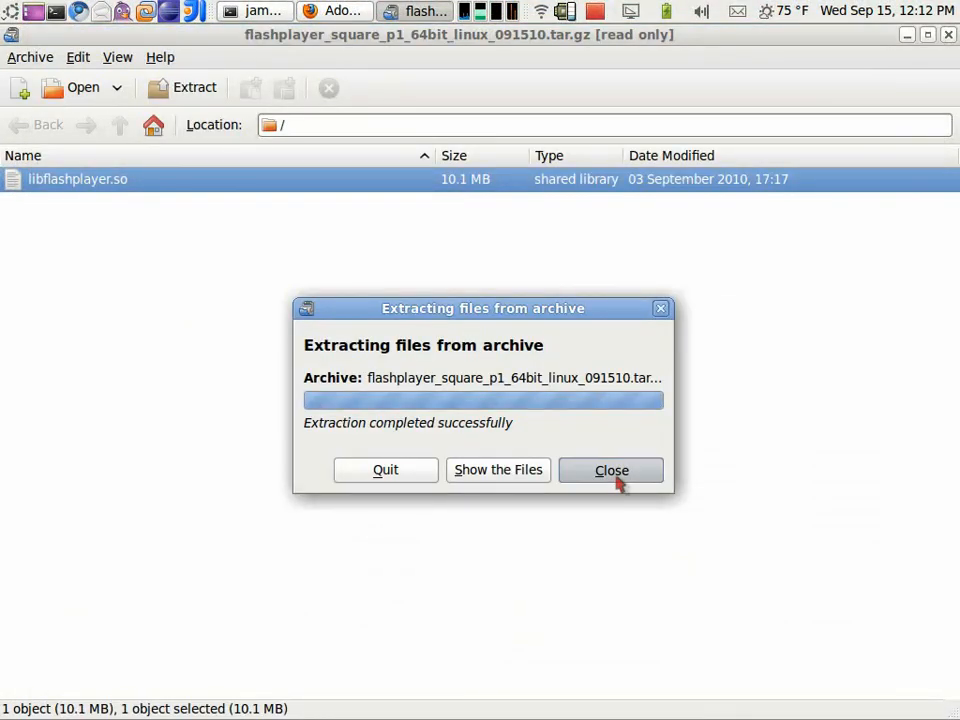
pyautogui.click(612, 470)
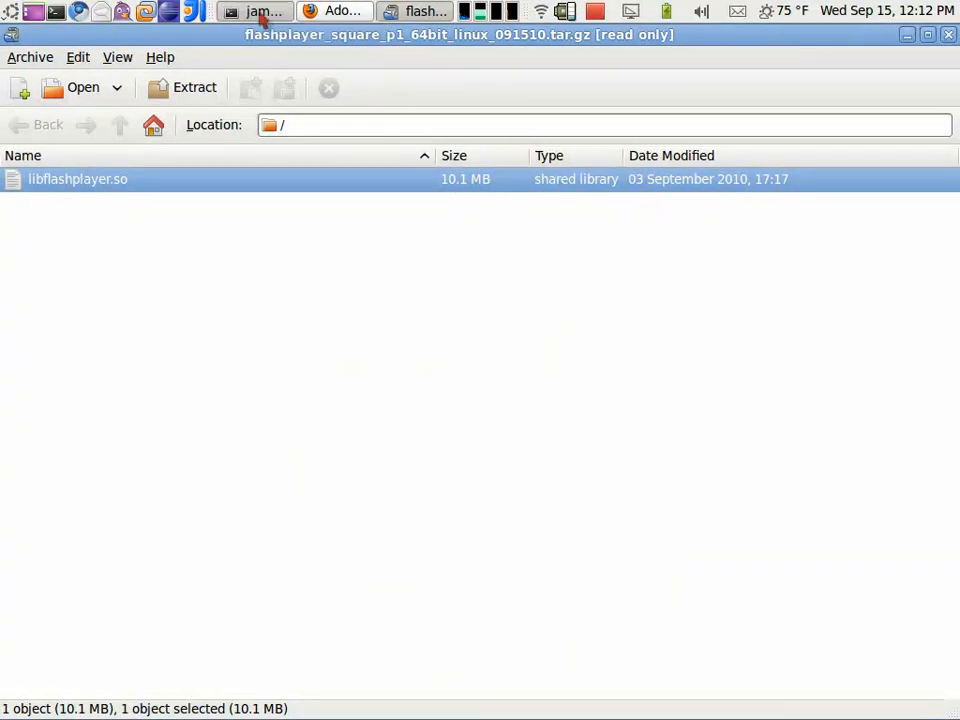
# Step: Move Desktop/libflashplayer.so into ~/.mozilla/plugins/ with mv, then return to Firefox
pyautogui.click(256, 12)
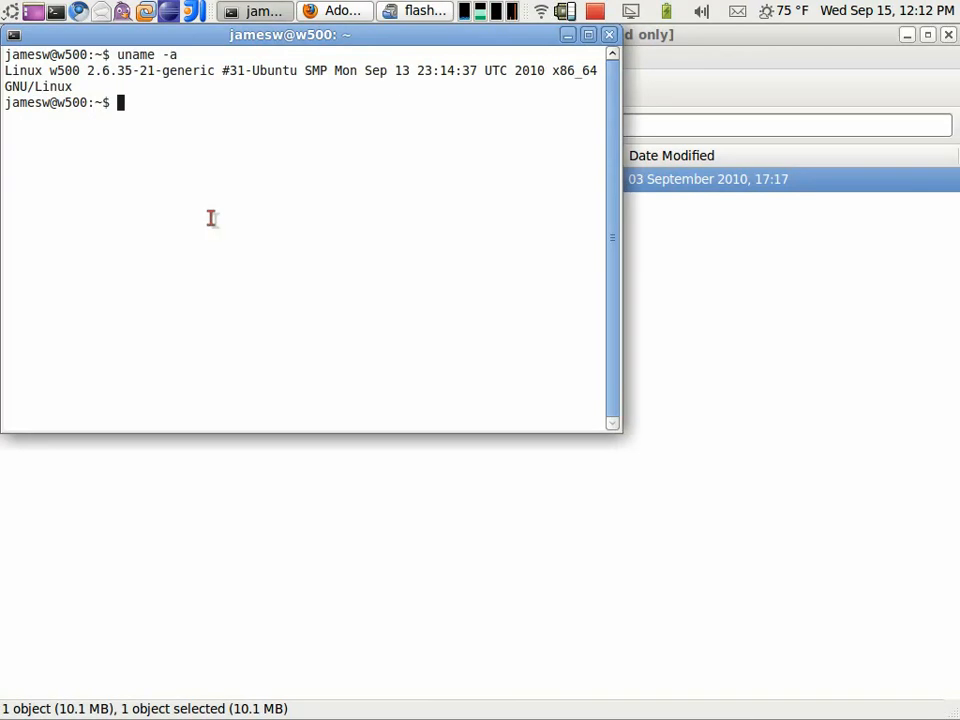
pyautogui.write('mv Desktop')
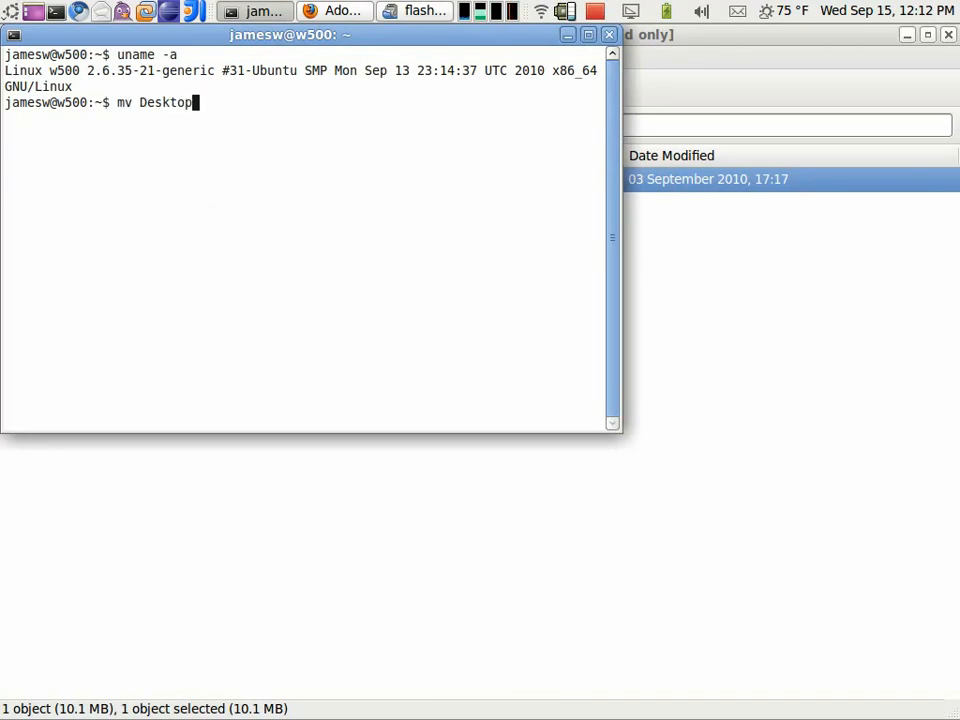
pyautogui.write('/libflashplayer.so')
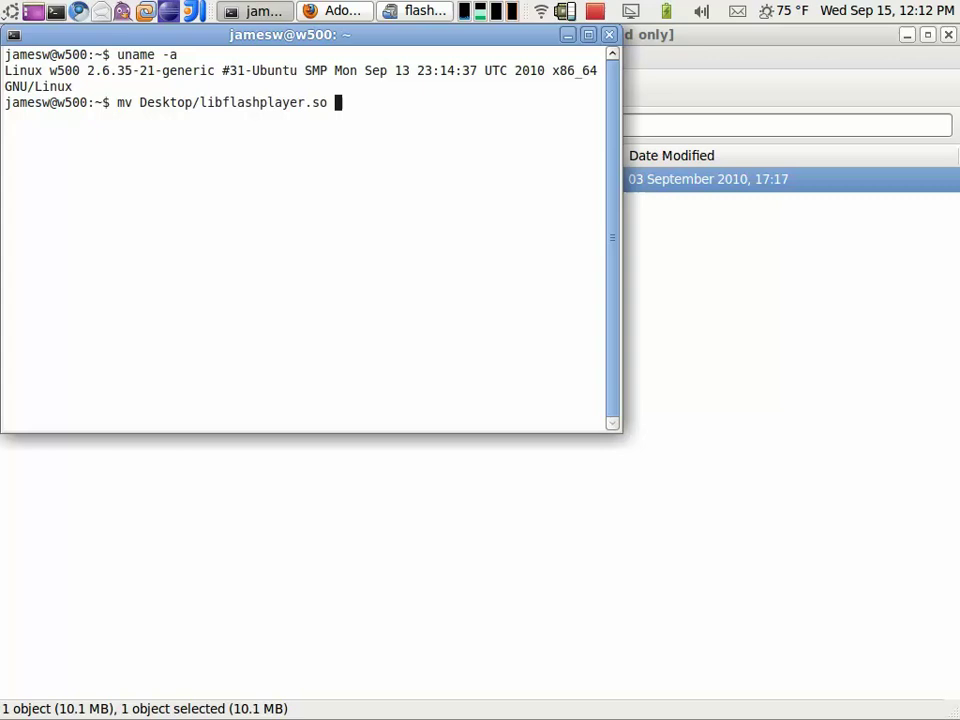
pyautogui.write('.mozilla/')
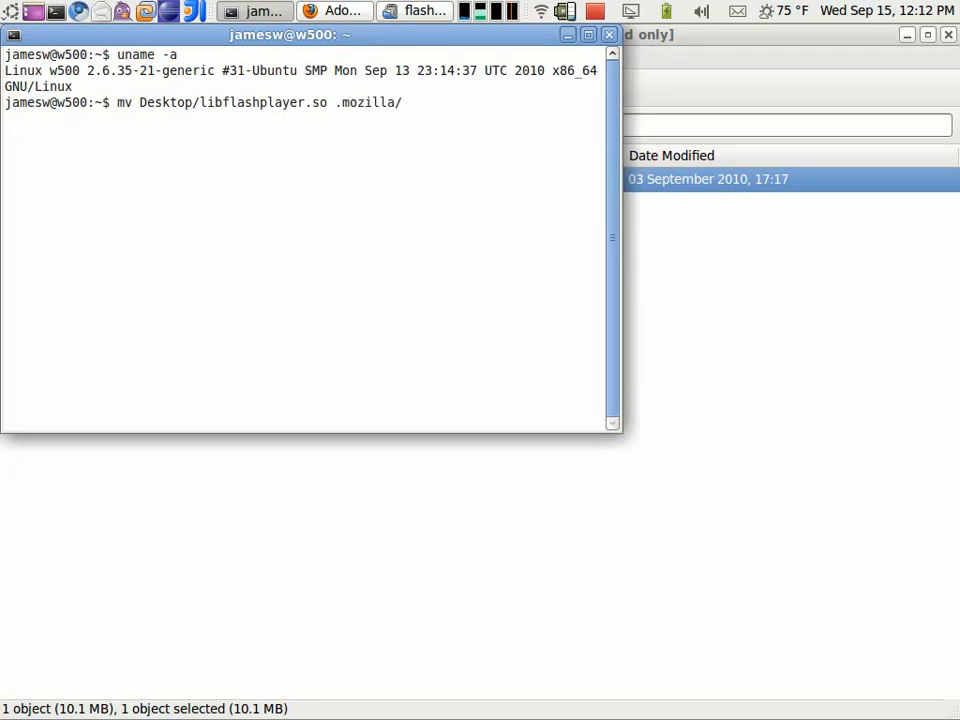
pyautogui.write('plugins/')
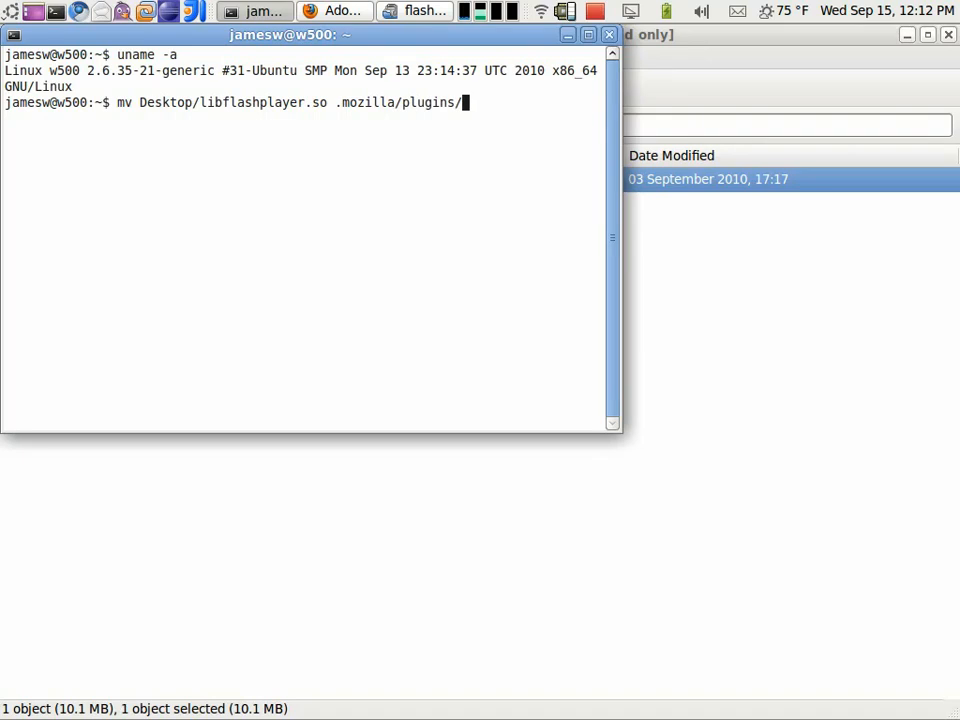
pyautogui.press('Return')
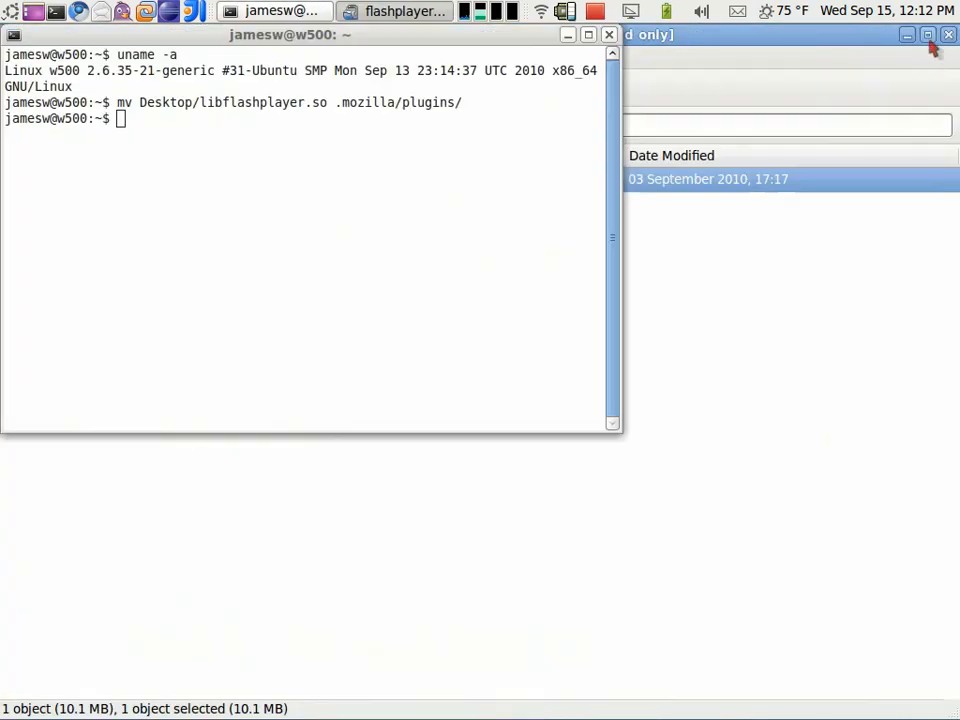
pyautogui.click(16, 12)
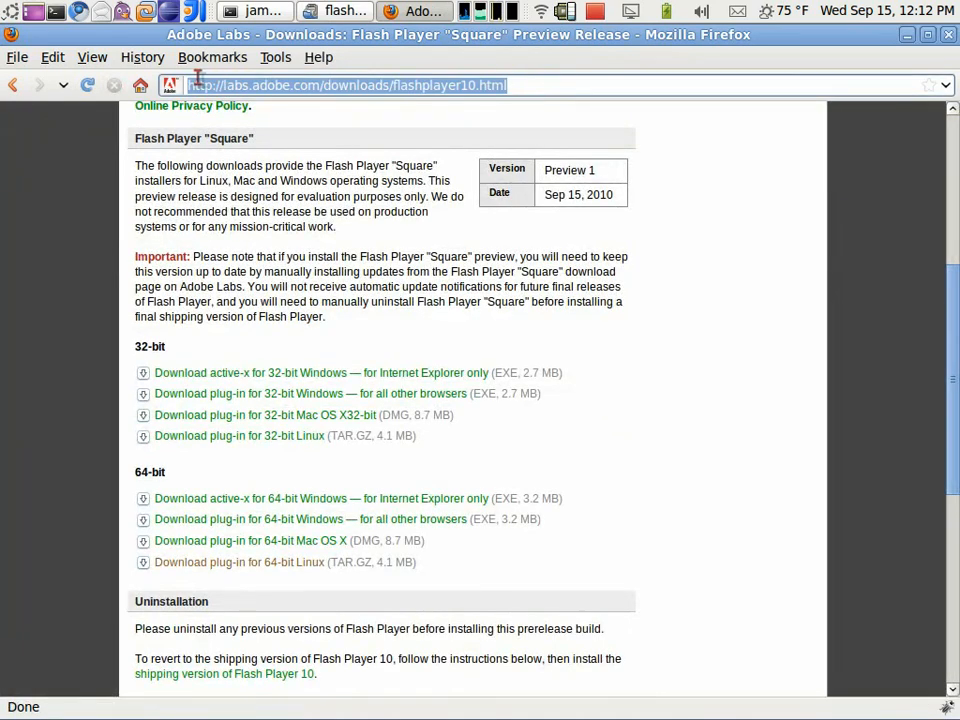
pyautogui.write('http://www.youtube.com/watch?v=BMQXuO9uzHc&feature=popular')
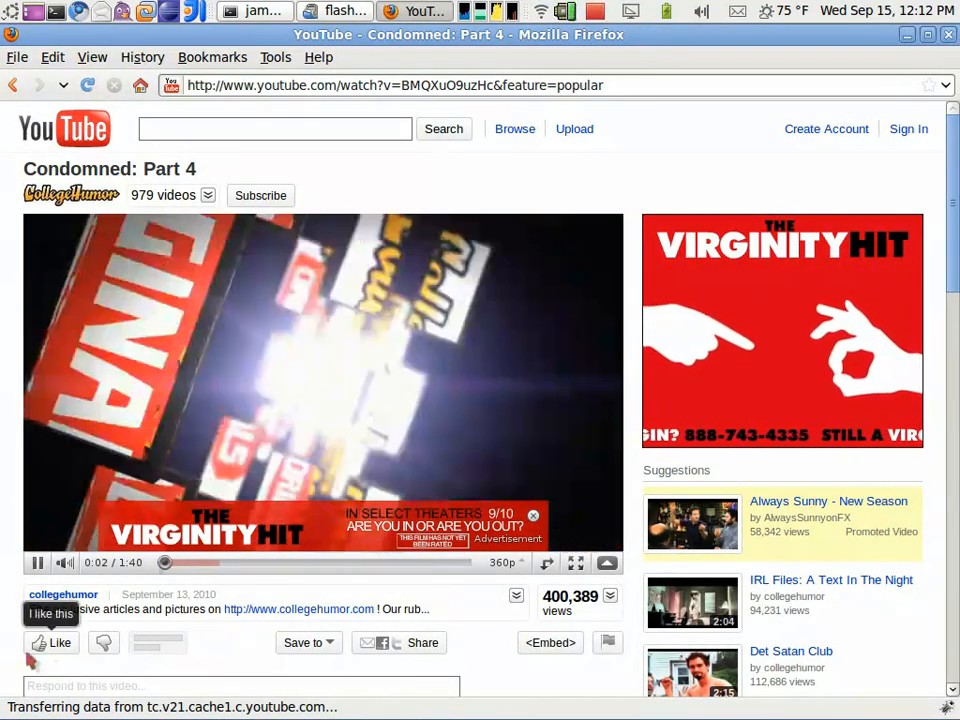
# Step: Show the About Adobe Flash Player page from the video's context menu, reporting version 10,2,161,22
pyautogui.rightClick(300, 400)
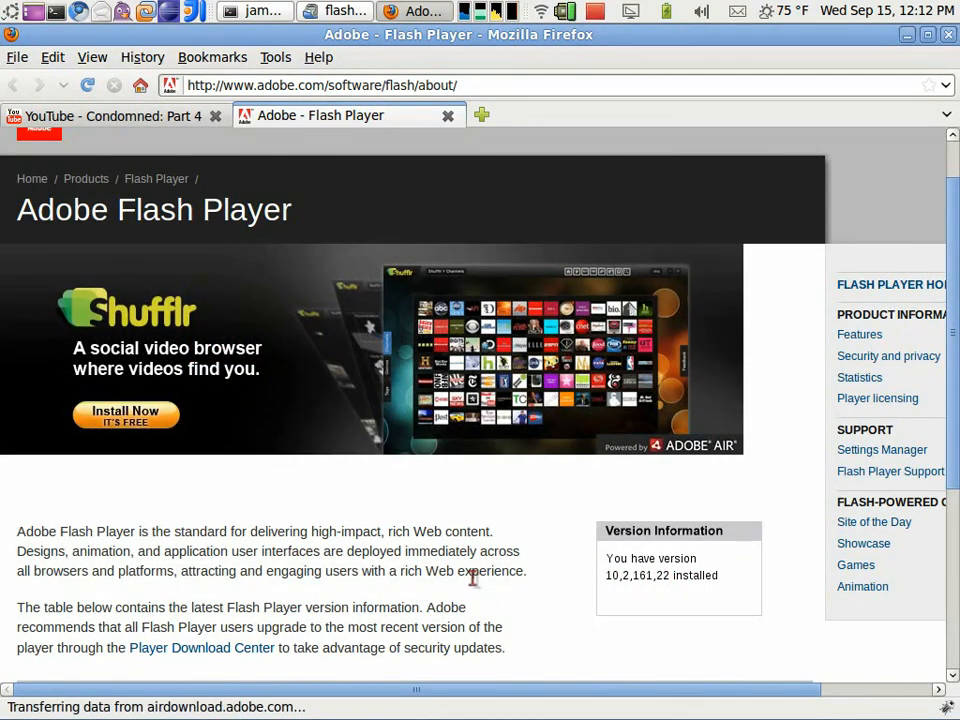
pyautogui.moveTo(316, 48)
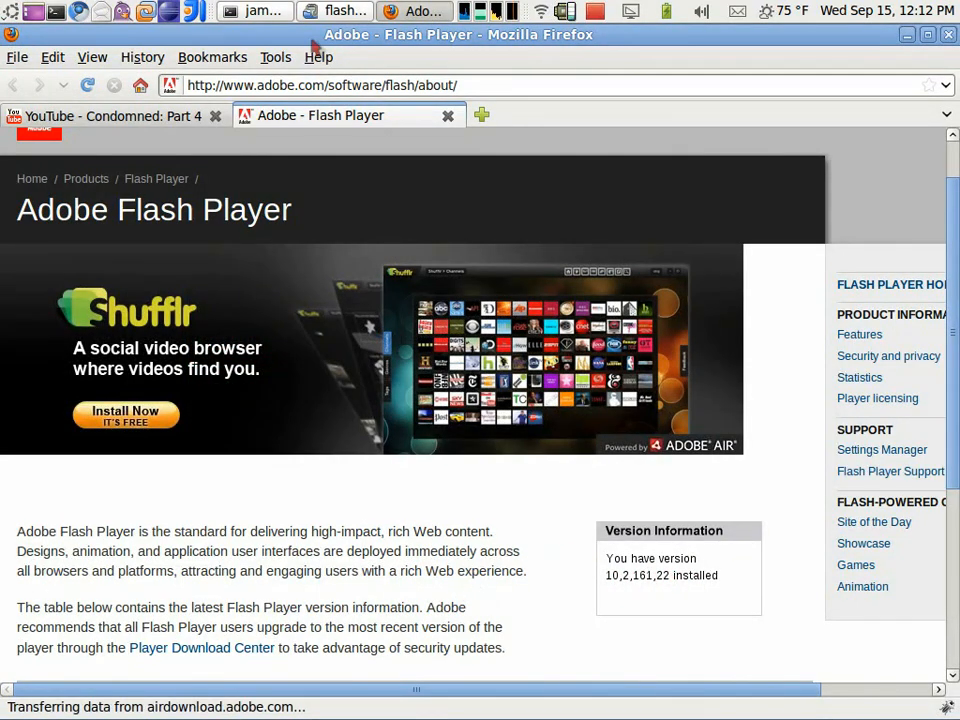
pyautogui.moveTo(336, 114)
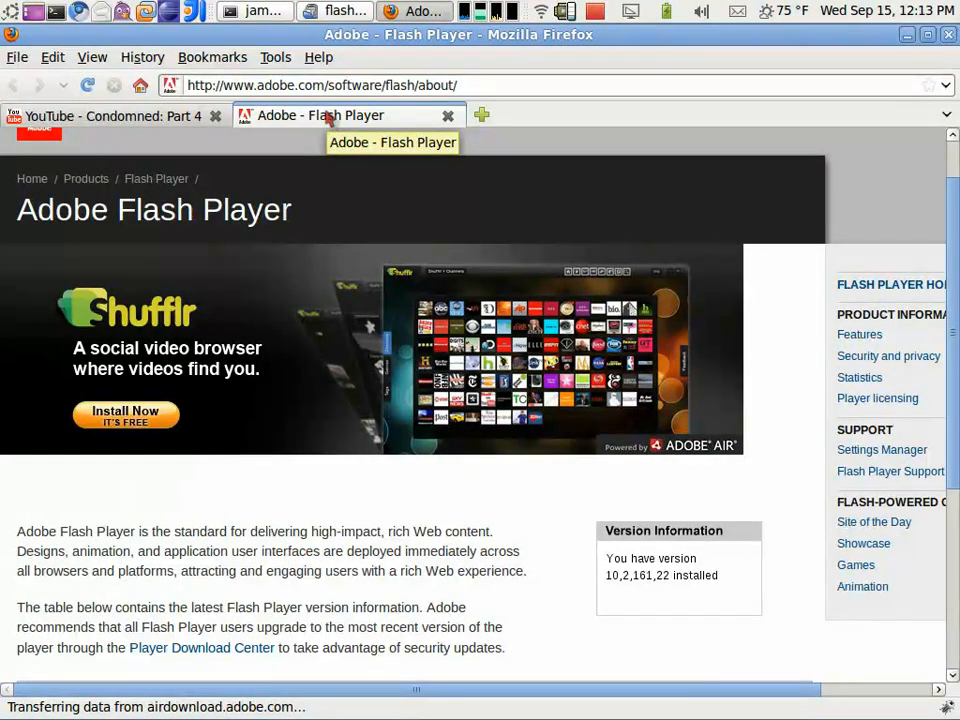
pyautogui.moveTo(360, 124)
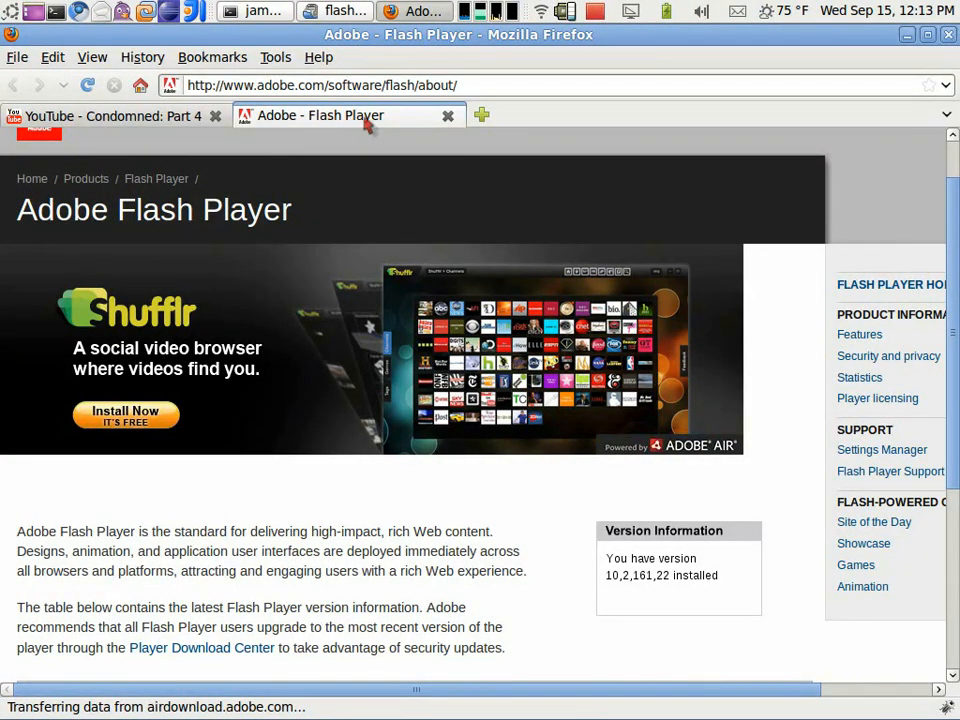